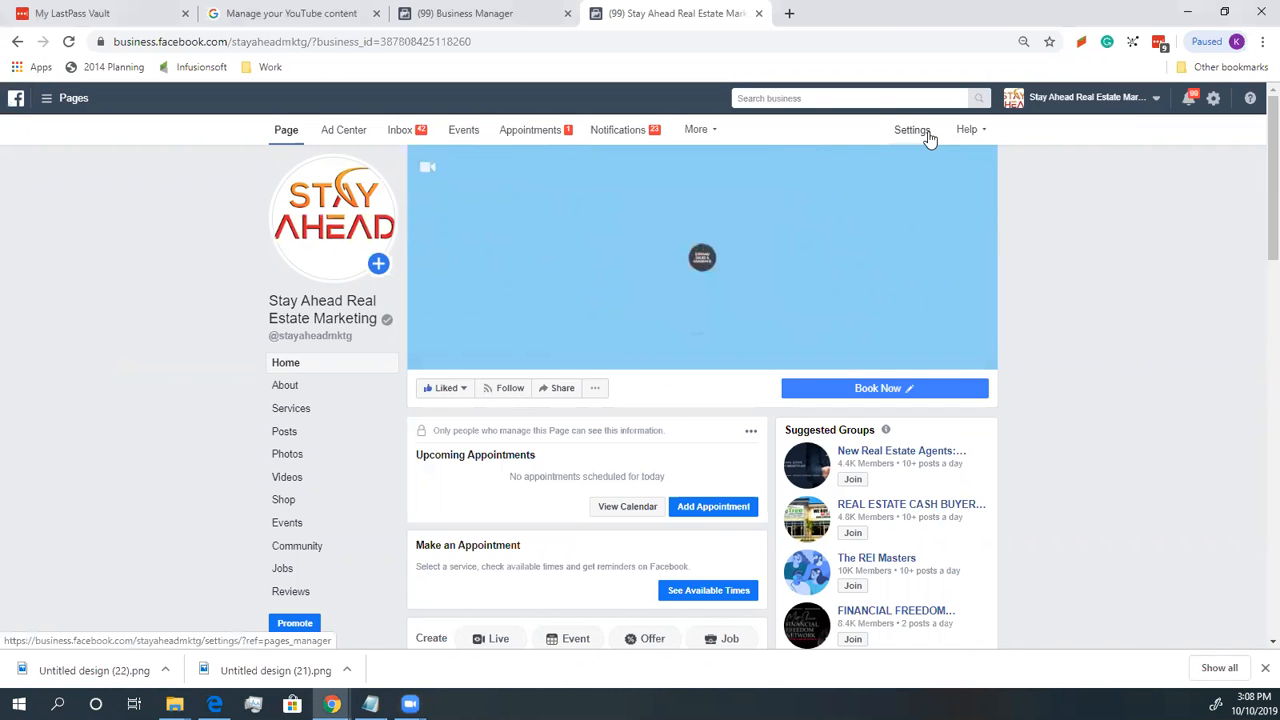
- Open Settings for the Stay Ahead Real Estate Marketing page
click(911, 129)
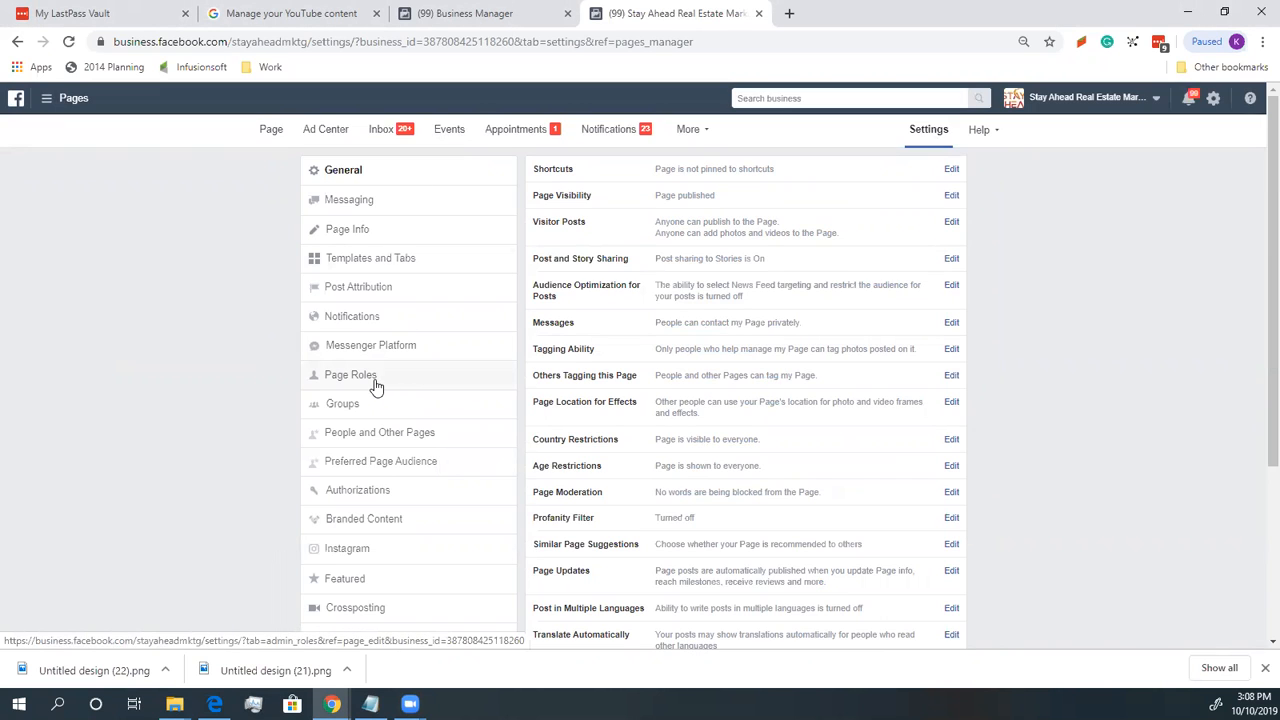
- Go to the Page Roles section and focus the 'Type a name or email' box
click(350, 374)
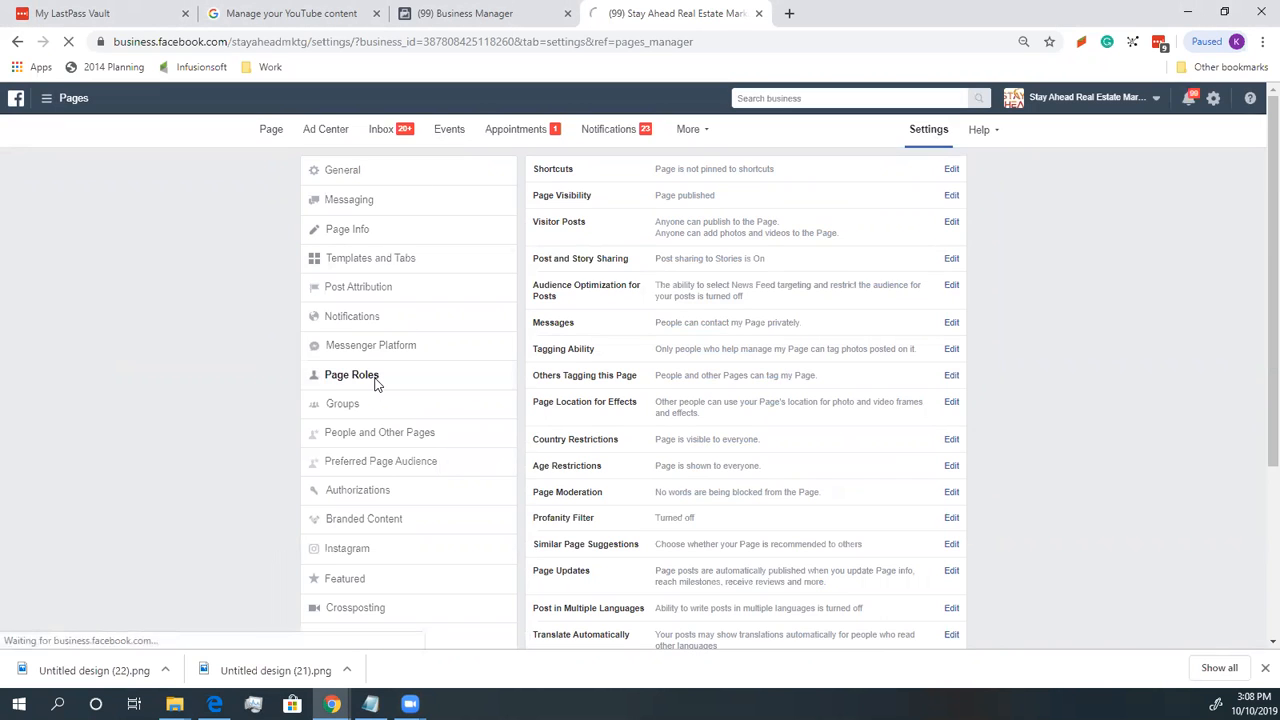
click(351, 374)
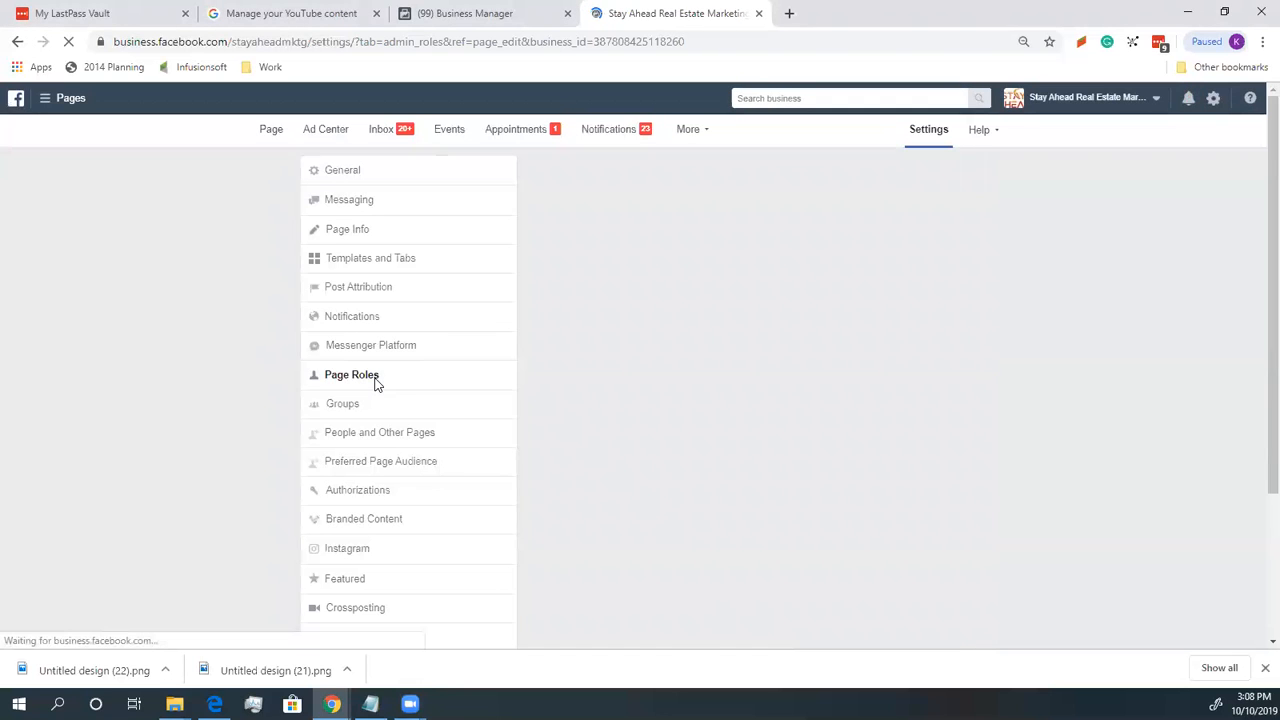
click(351, 374)
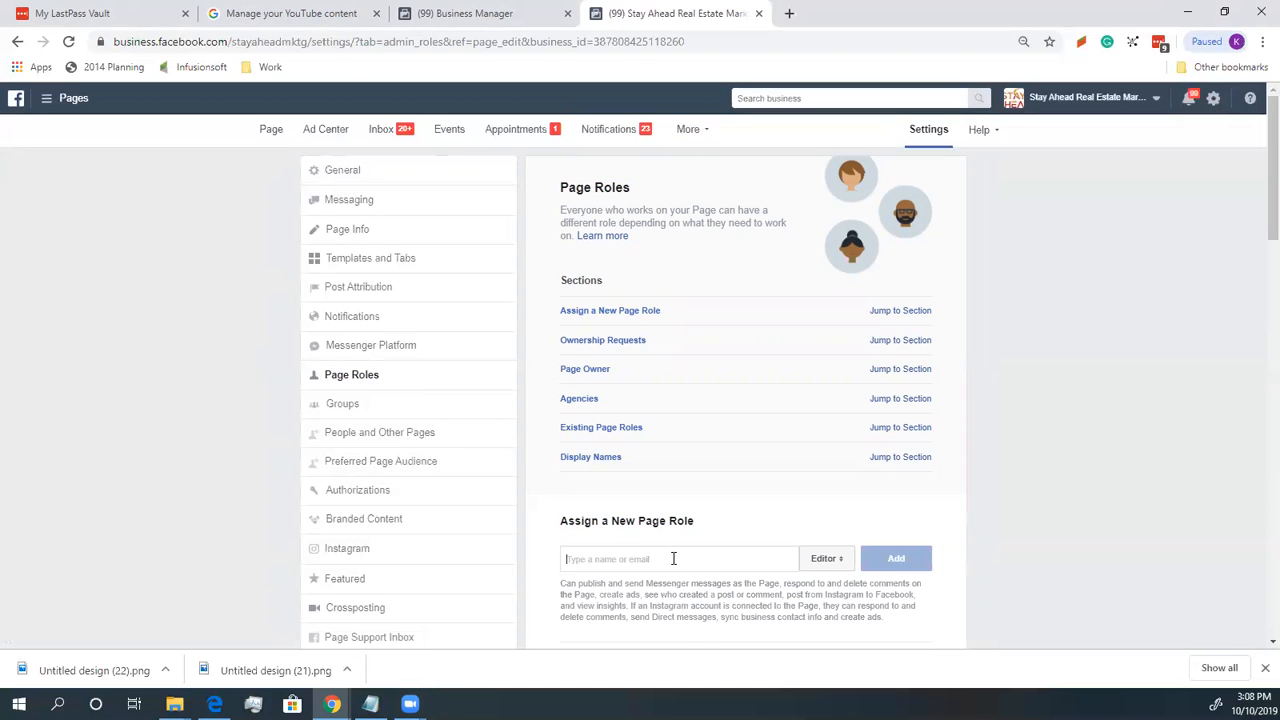
- Enter 'Him' as the new person and switch their role from Editor to Admin
text(H)
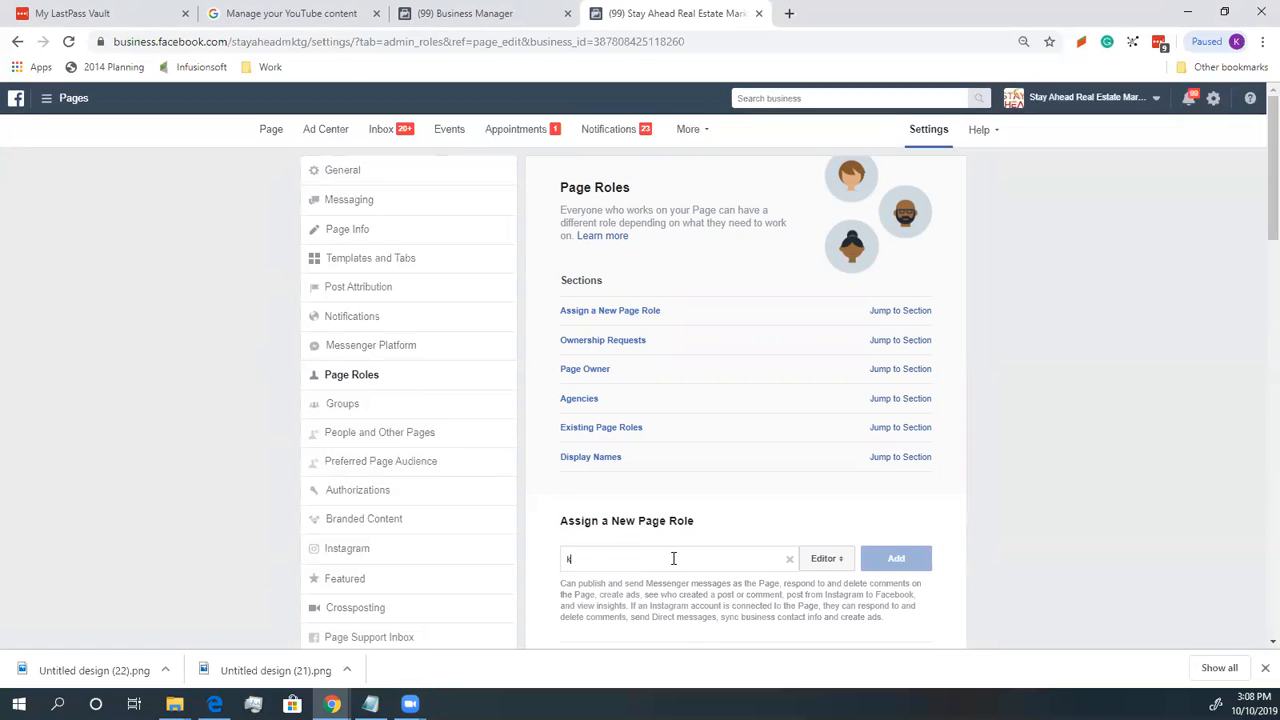
text(imberly Marie)
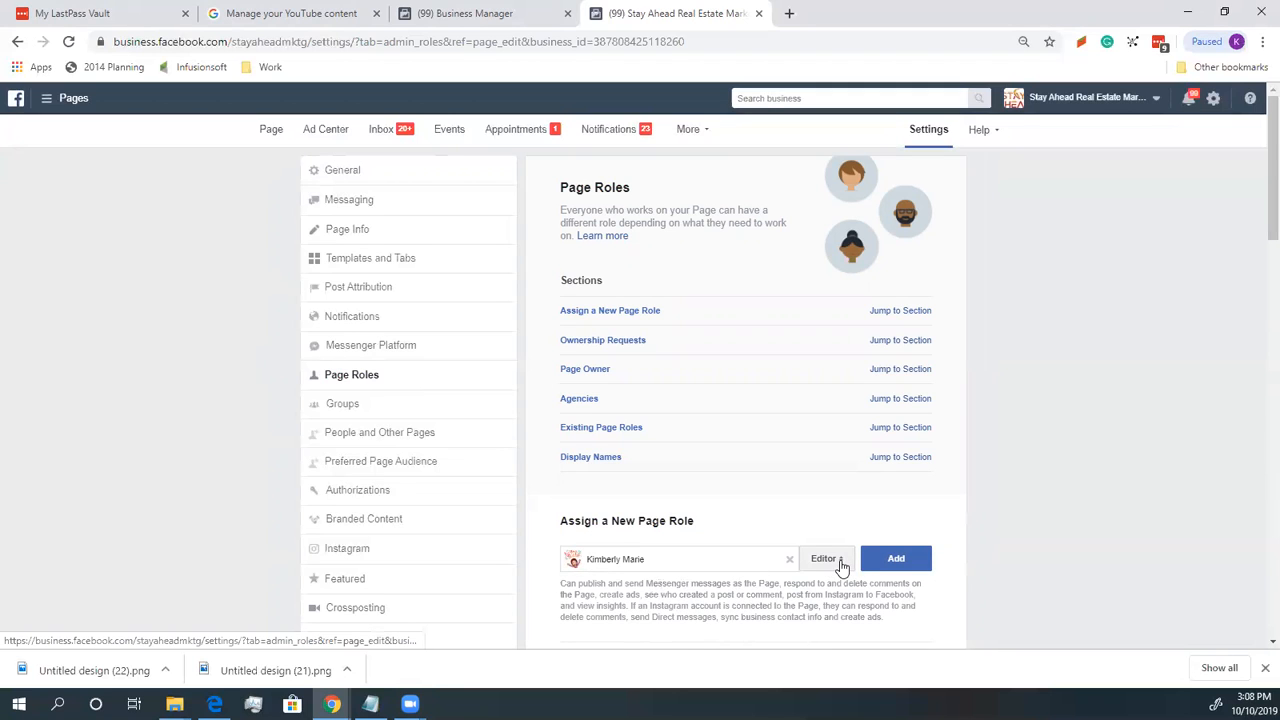
click(826, 558)
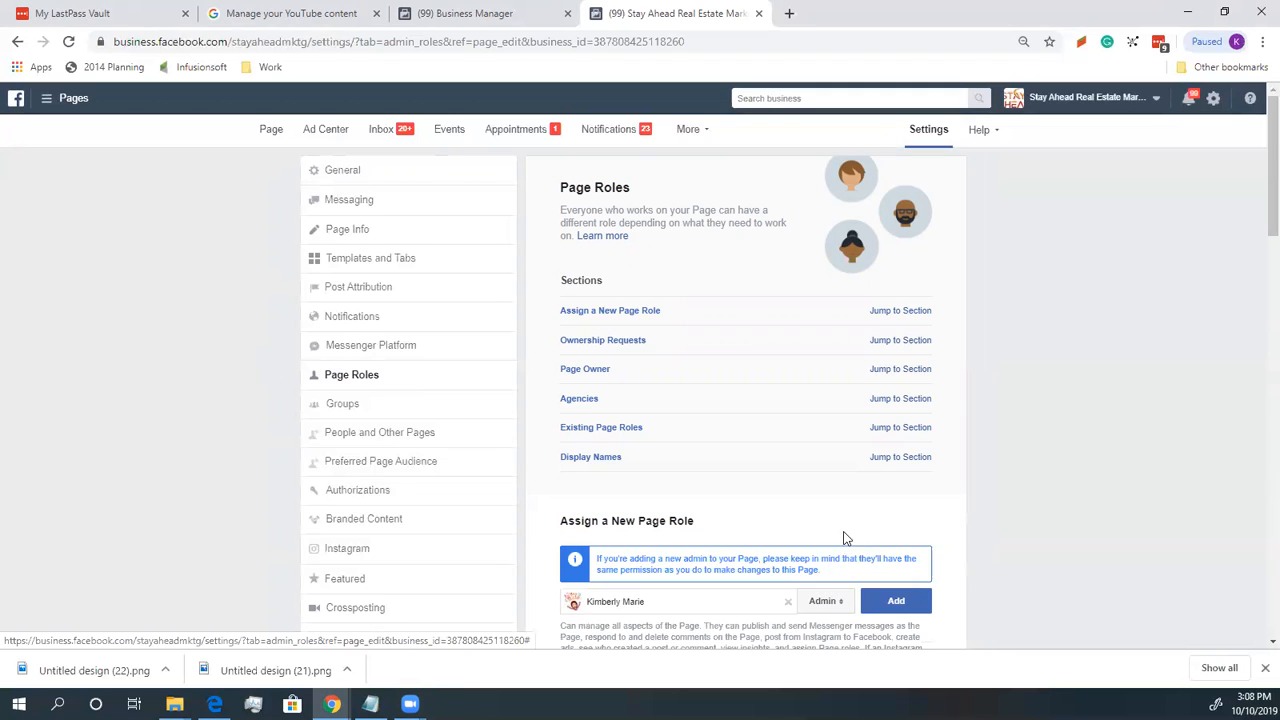
scroll(down, 3)
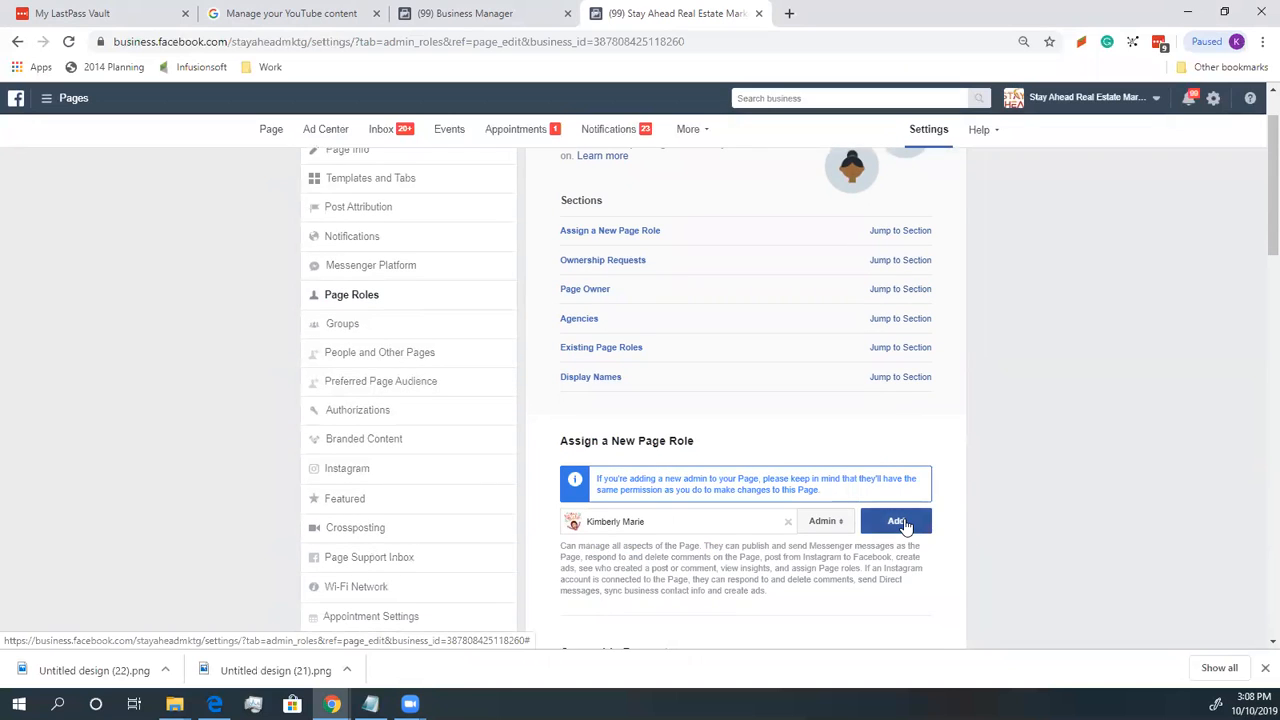